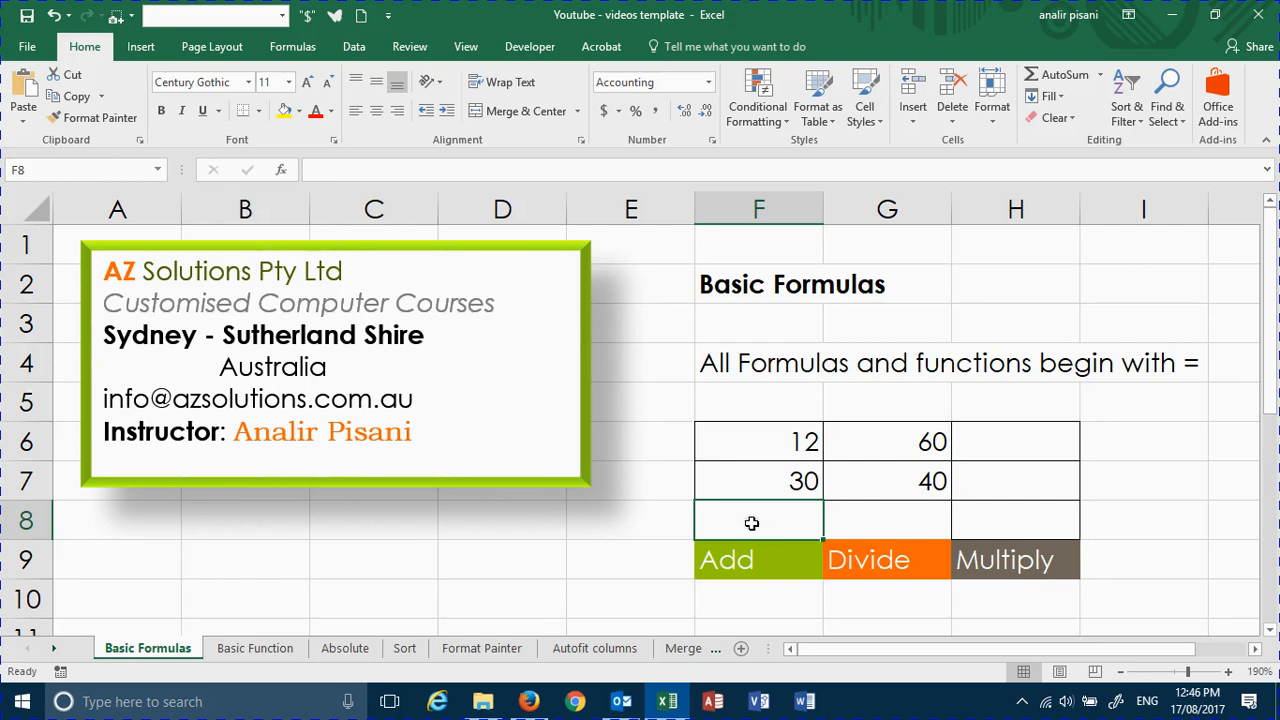
- Enter =F6+F7 in F8 to add 12 and 30, showing $42.00
type("=")
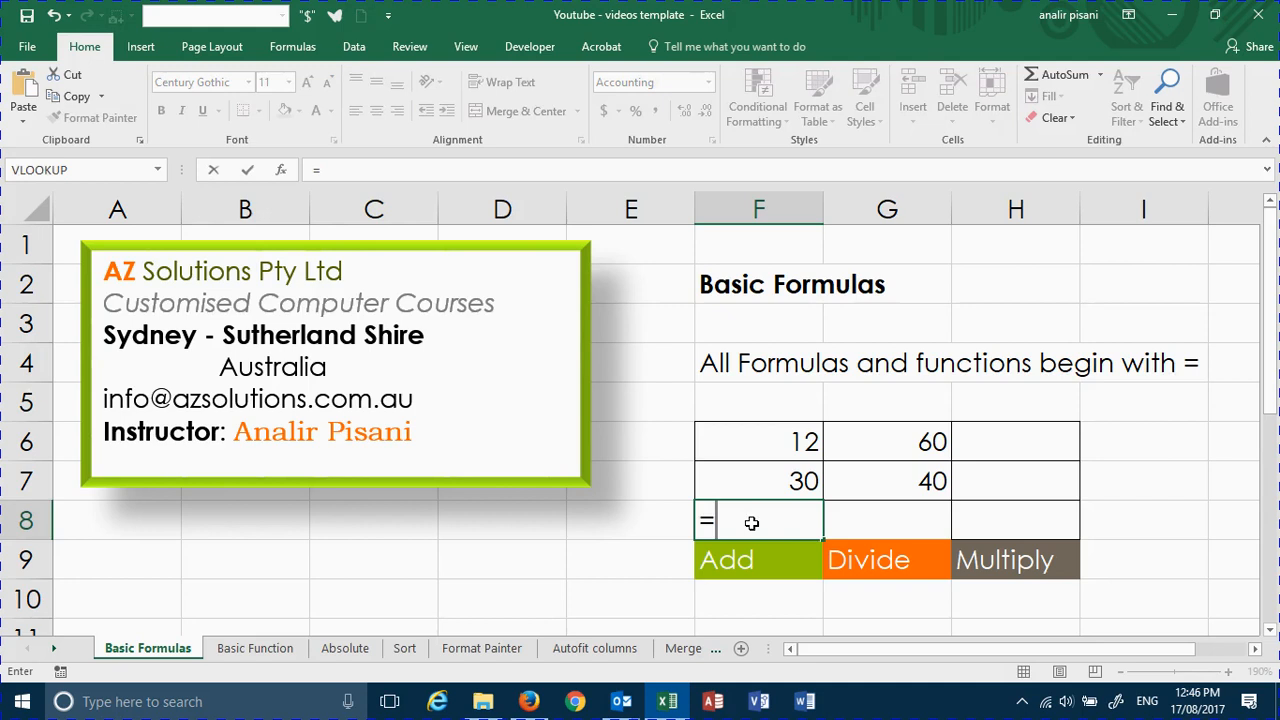
mouse_move(752, 438)
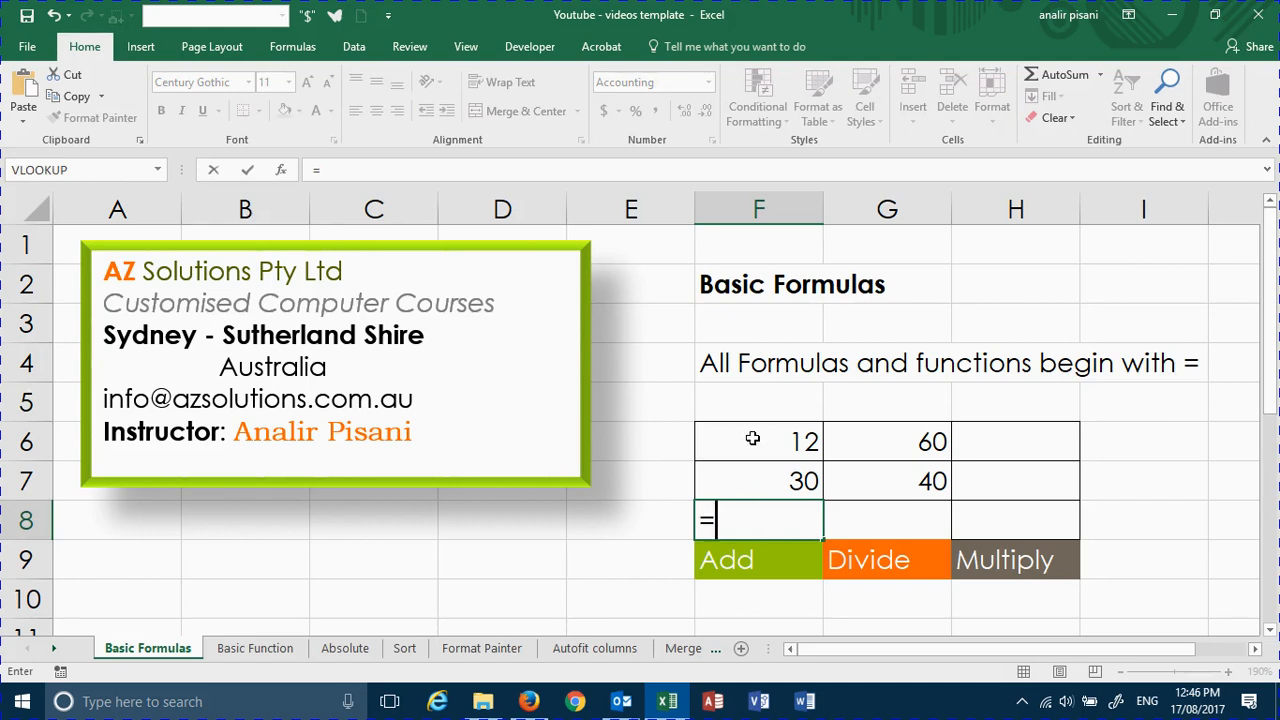
left_click(758, 441)
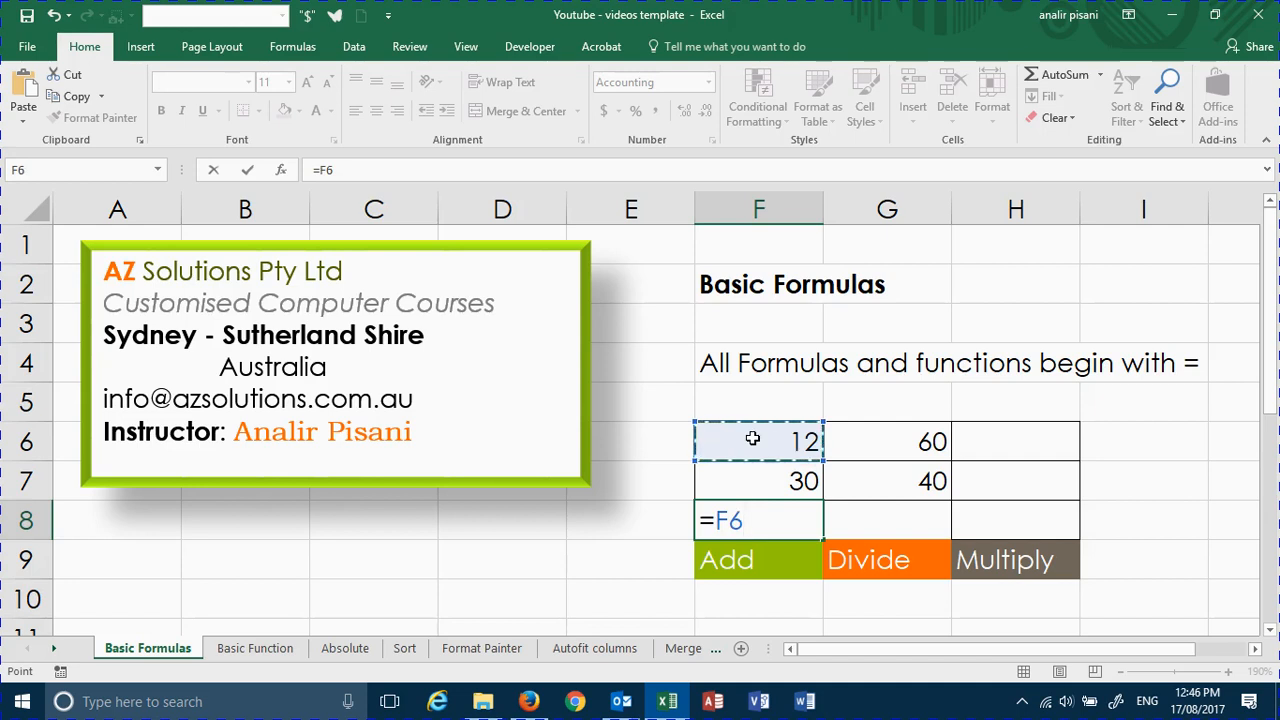
type("+")
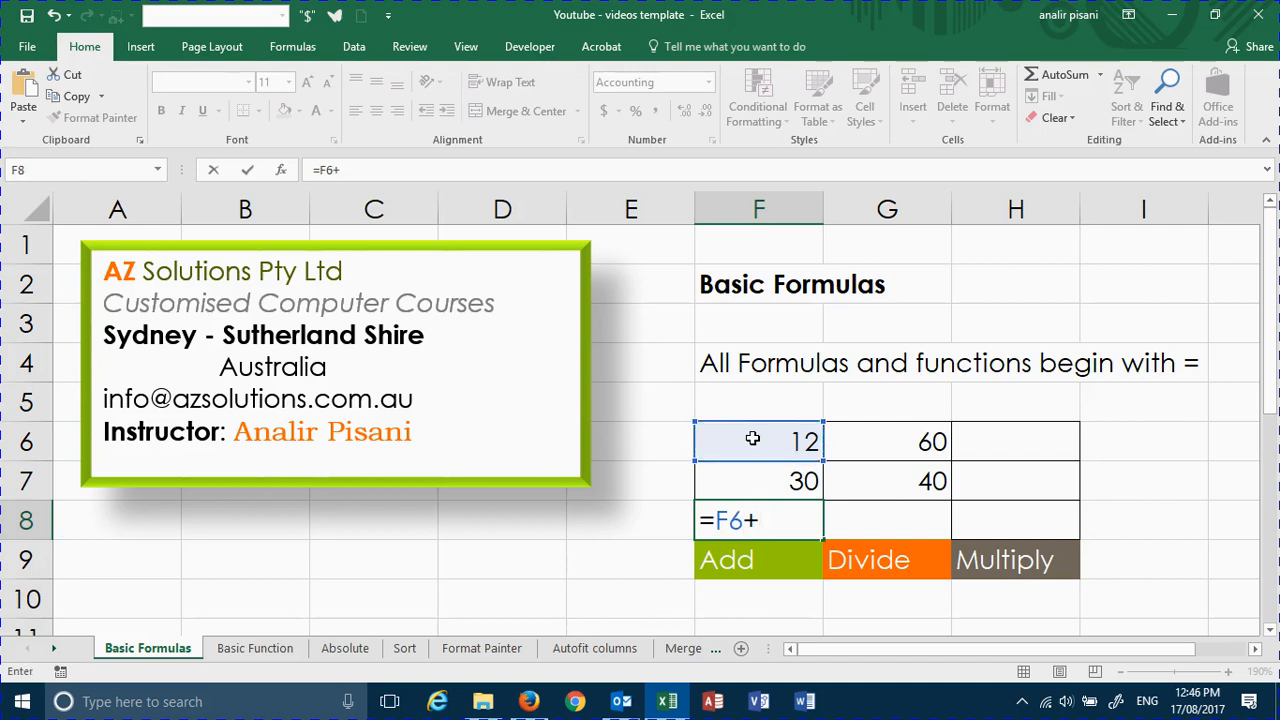
left_click(758, 481)
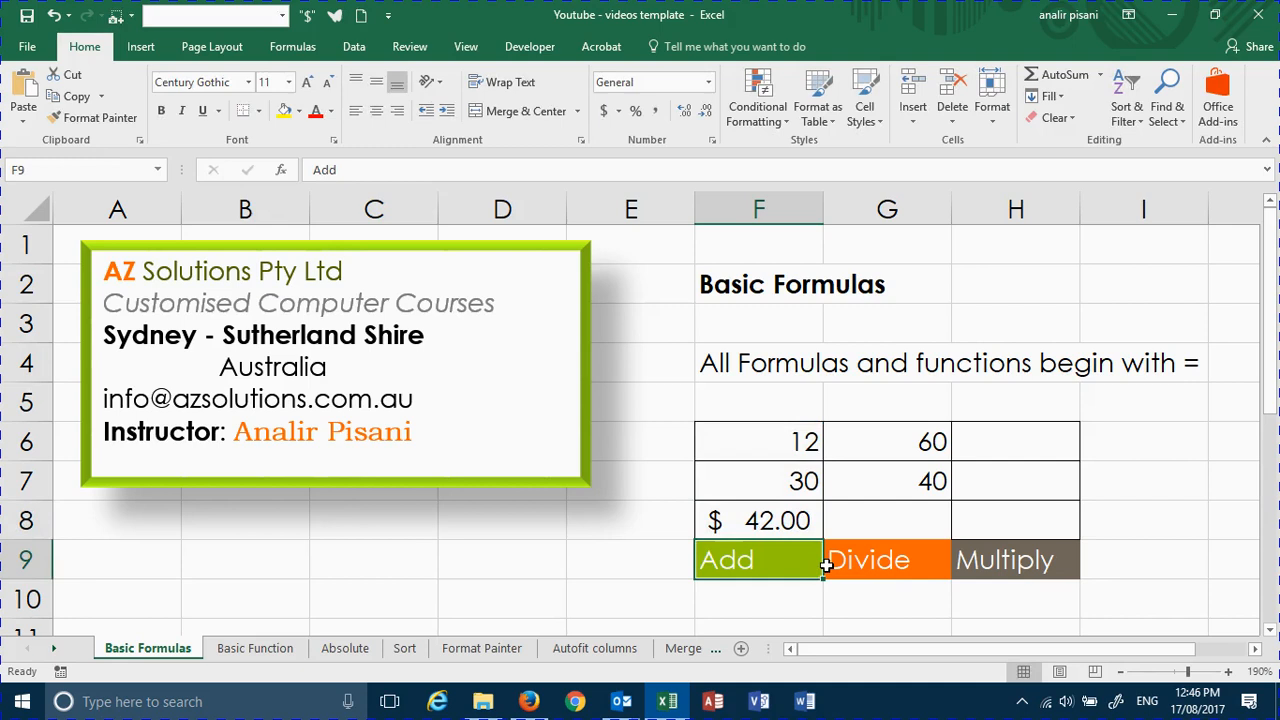
- Enter =G7/G6 in G8 to divide 40 by 60, giving 0.666667
left_click(887, 519)
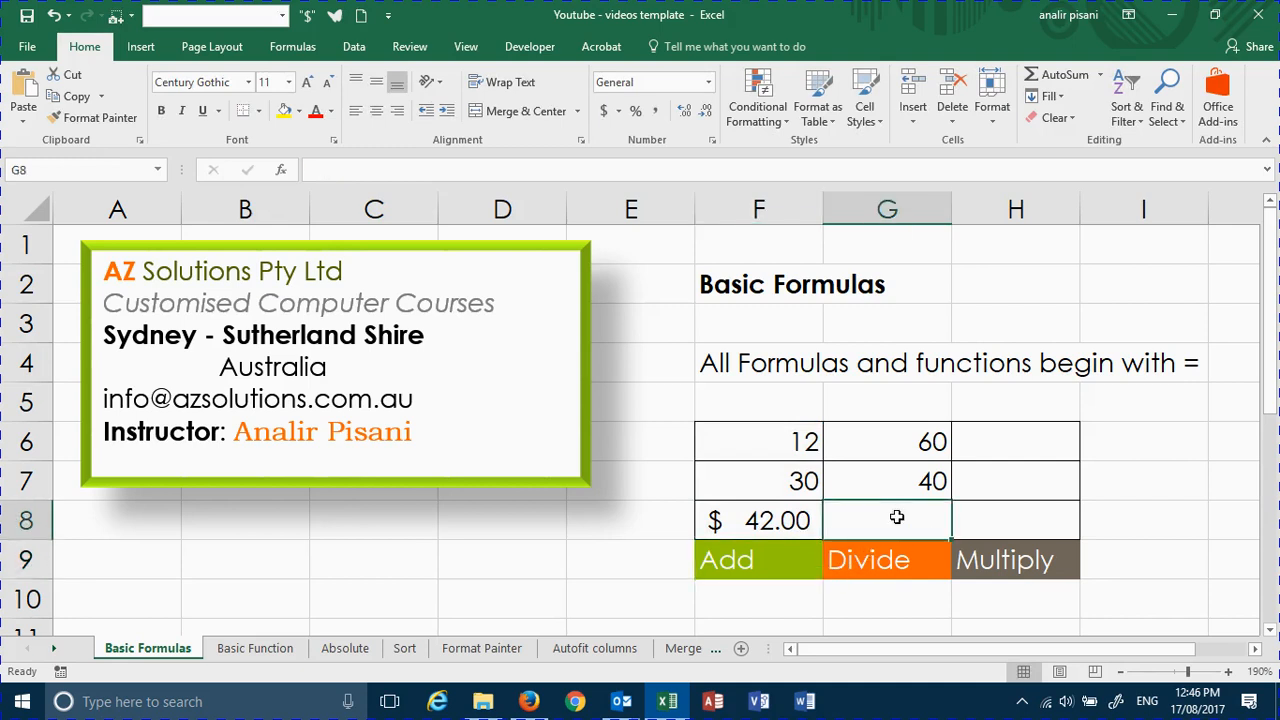
type("=")
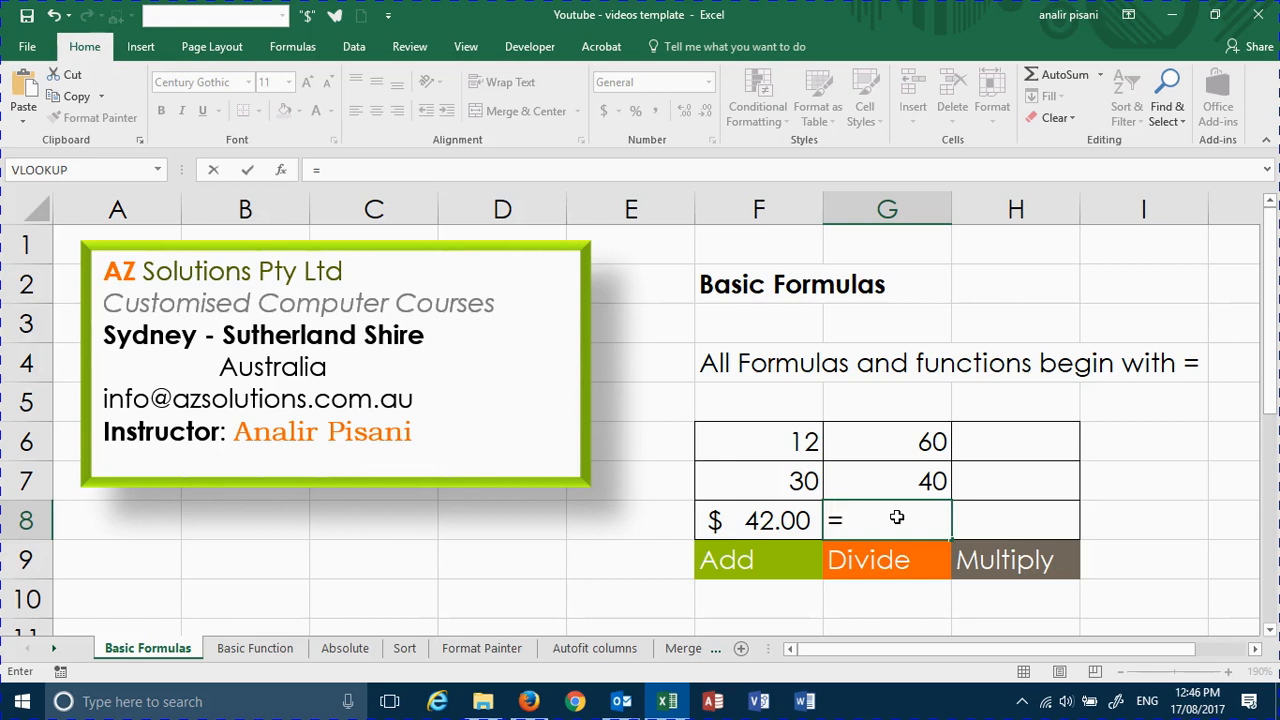
left_click(887, 481)
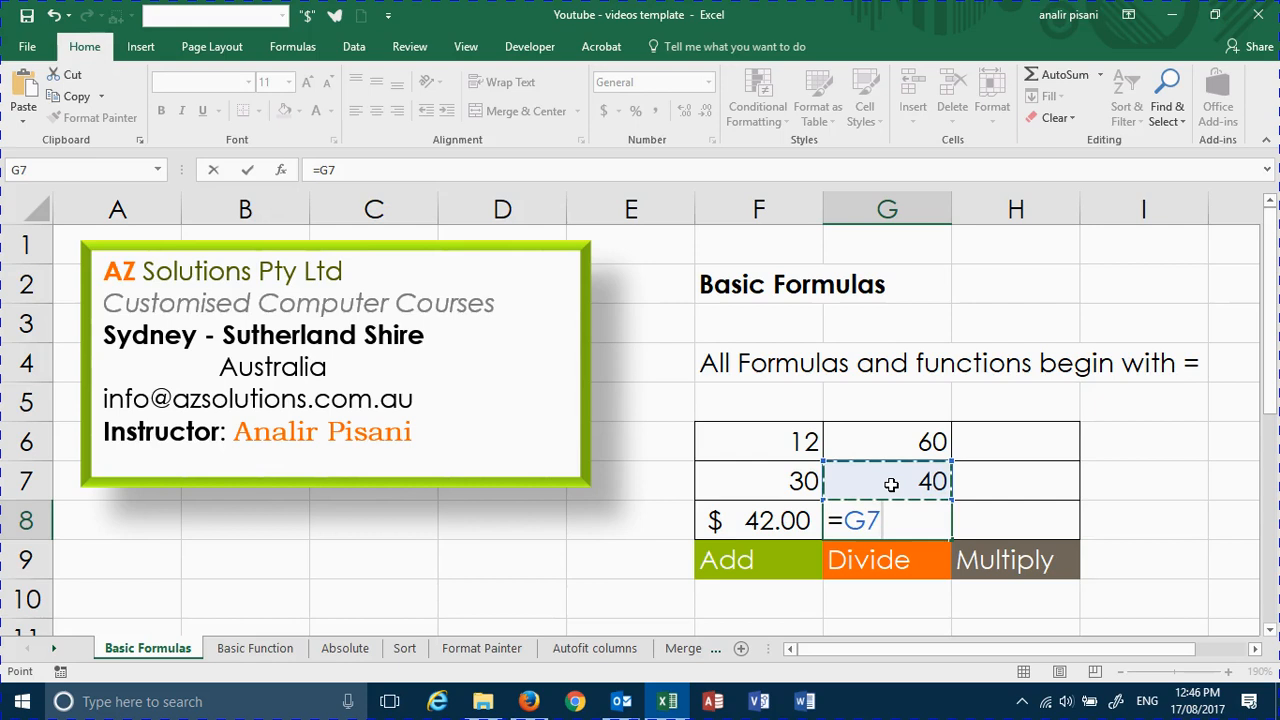
type("/")
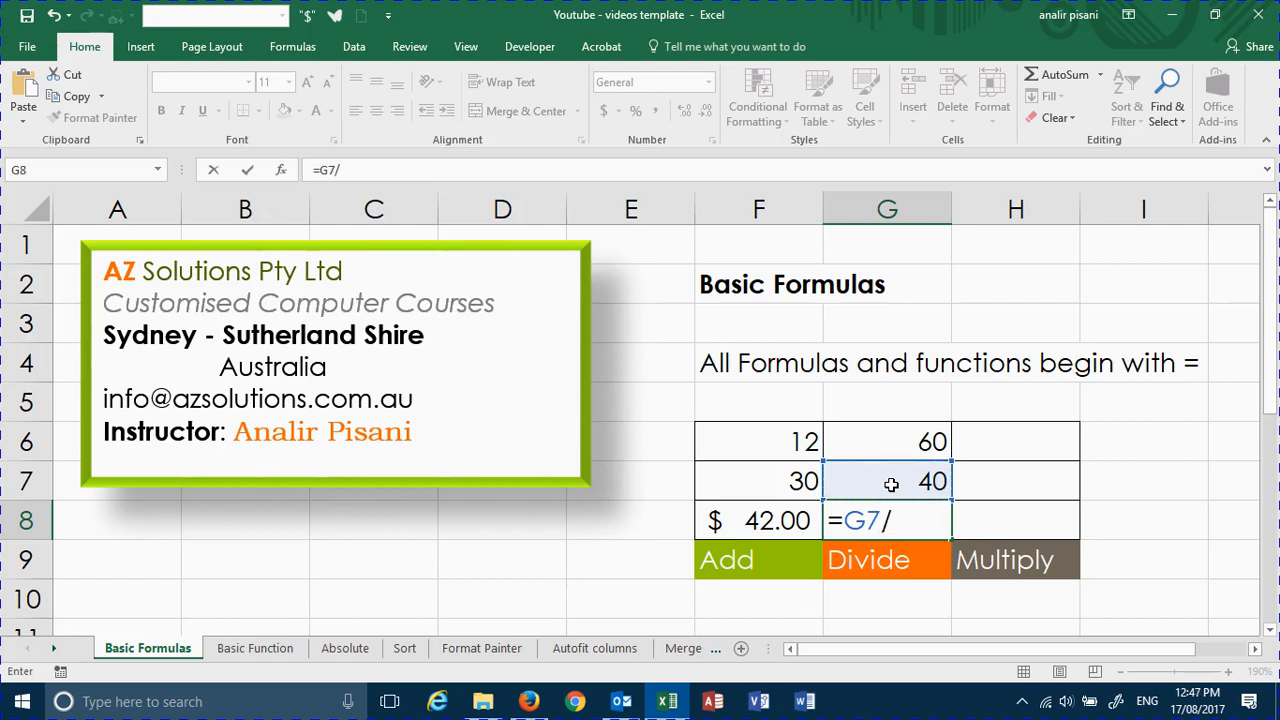
left_click(887, 441)
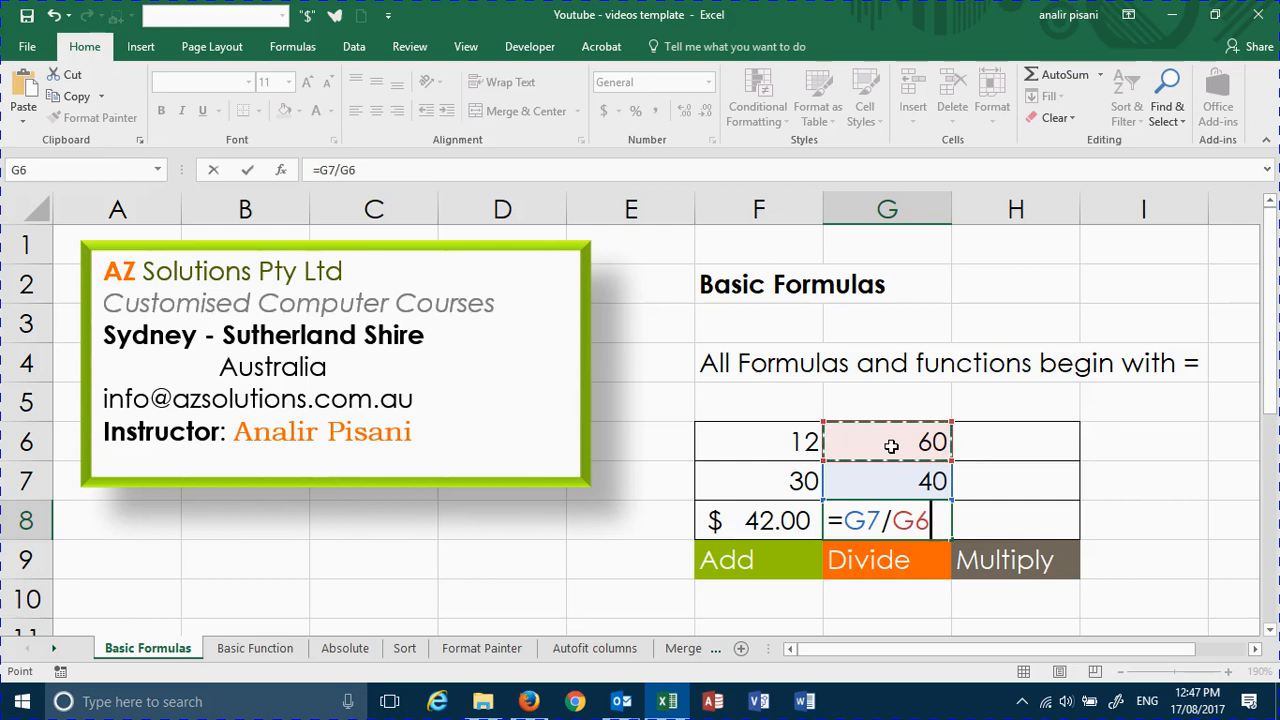
key("Return")
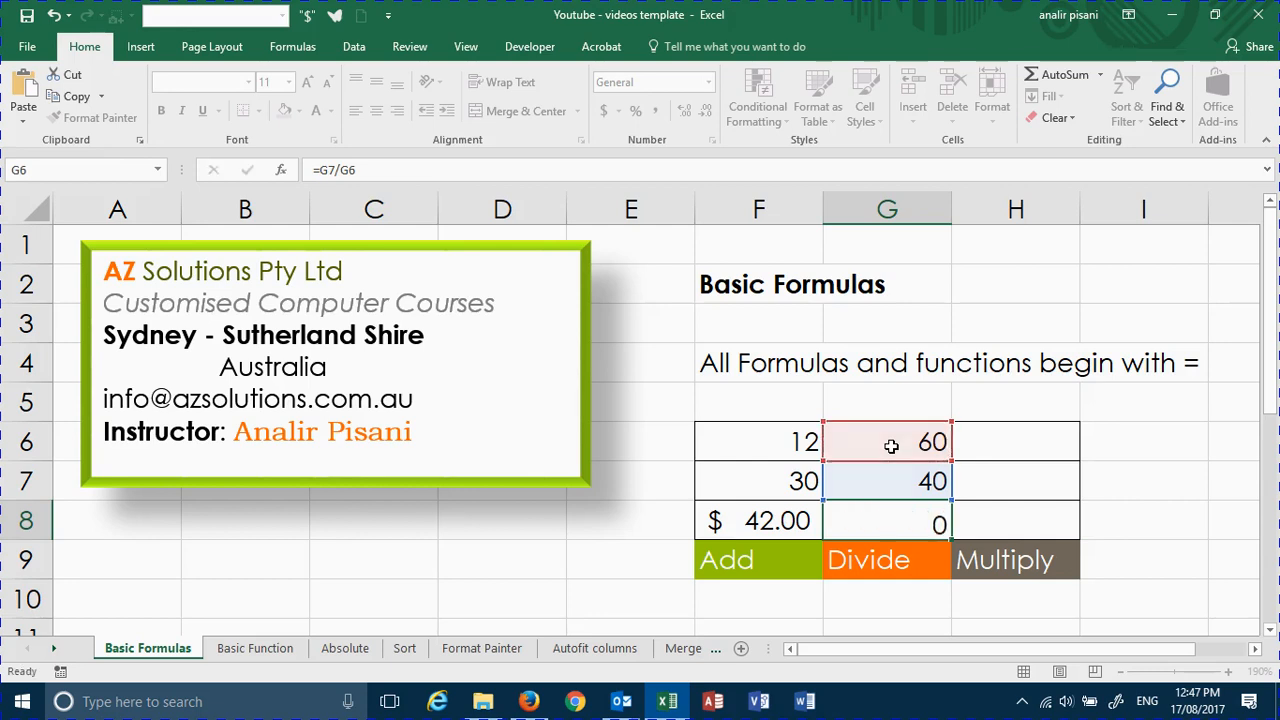
left_click(887, 559)
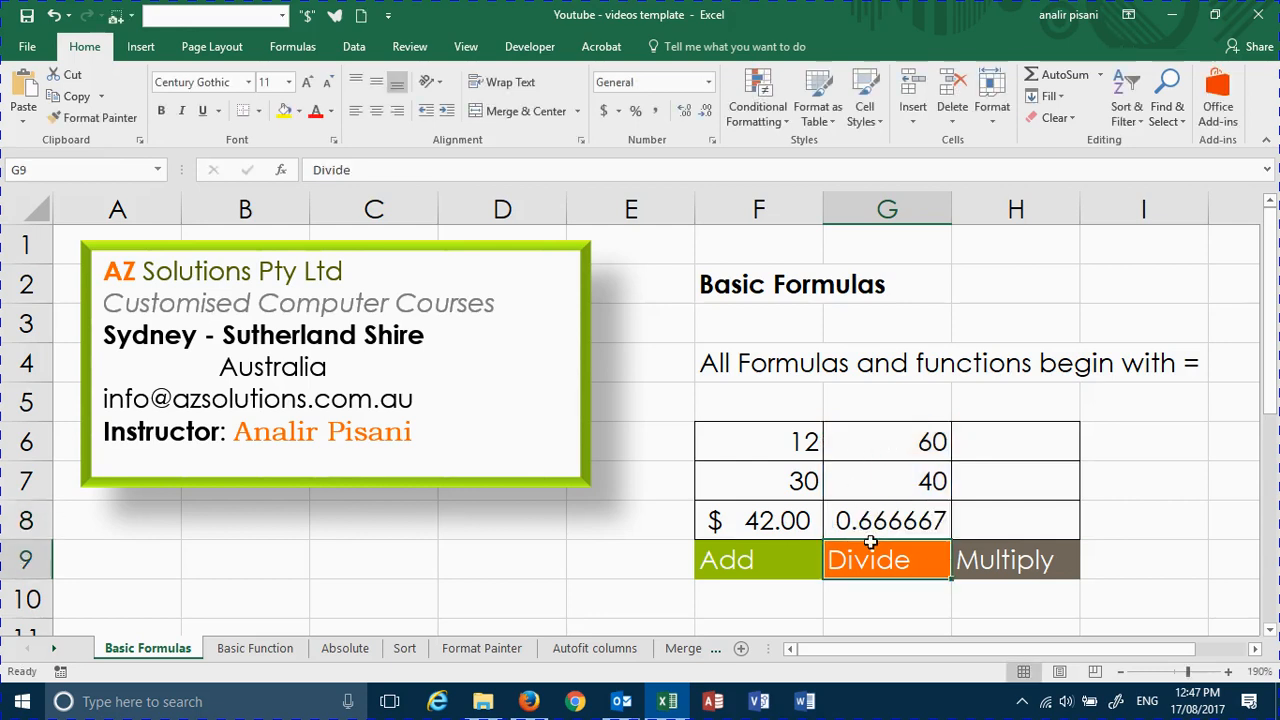
- Format G8 with Percent Style and two decimal places, showing 66.67%
left_click(887, 520)
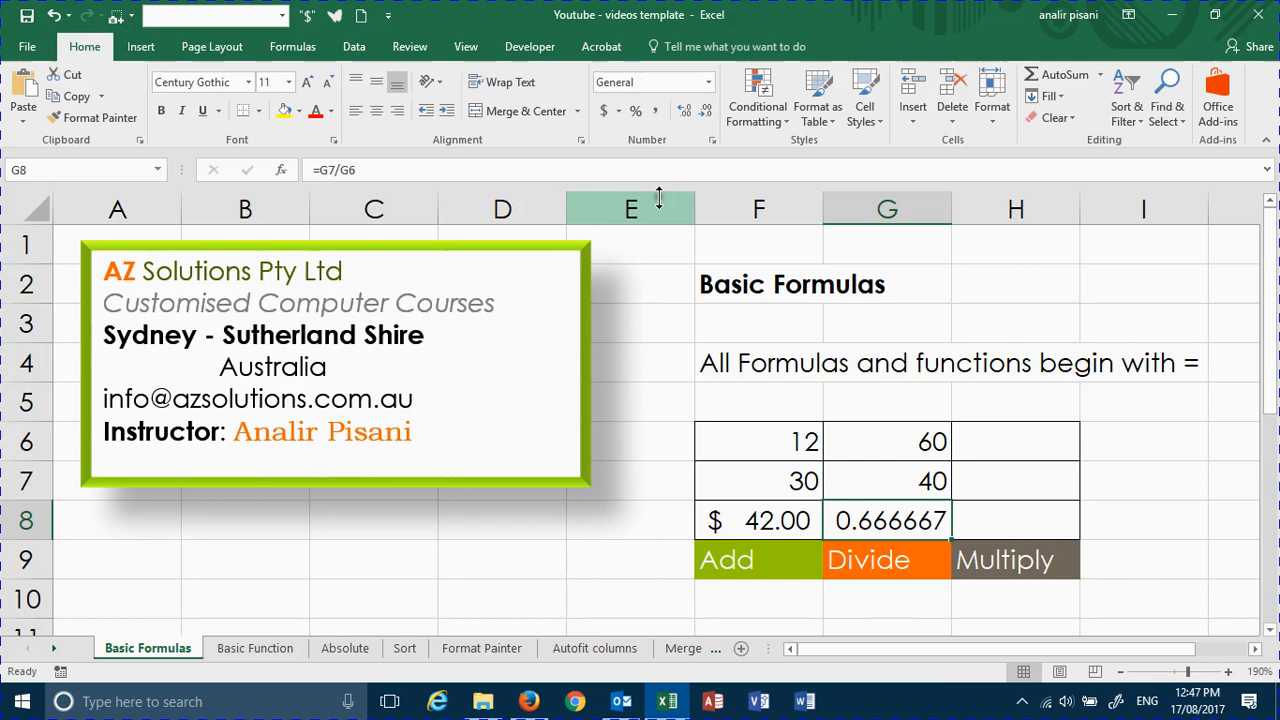
mouse_move(634, 110)
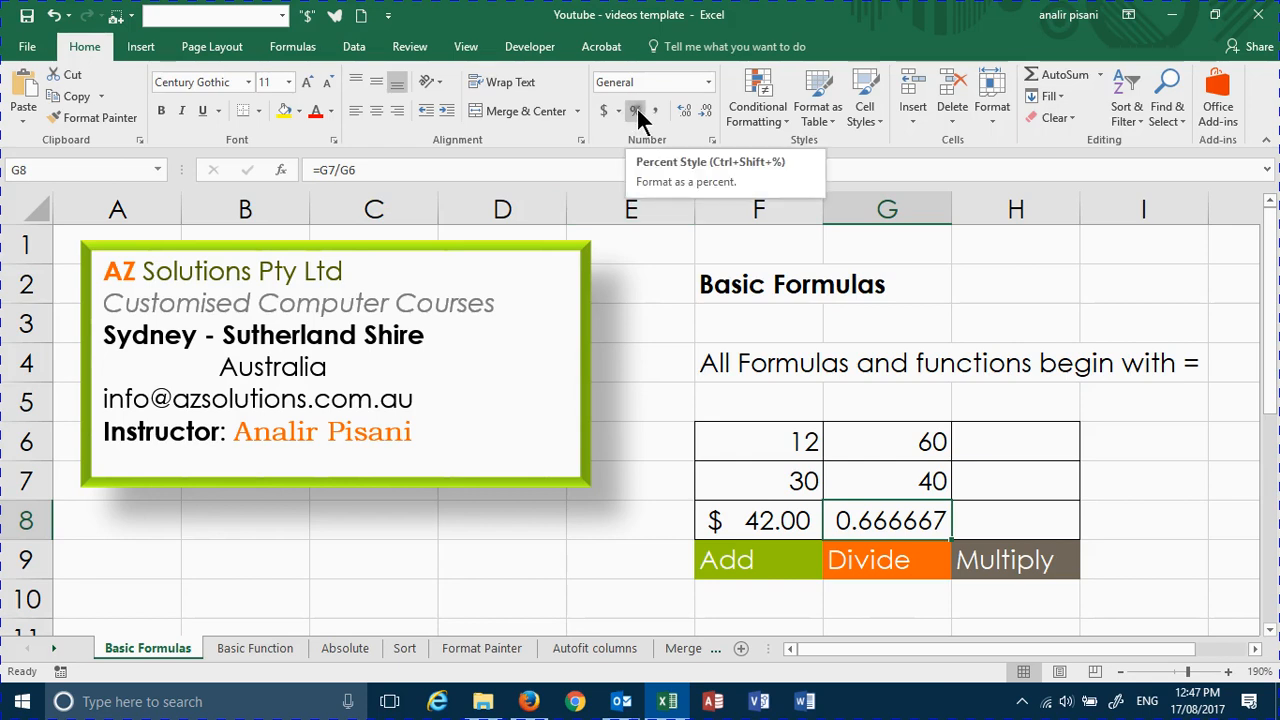
left_click(635, 110)
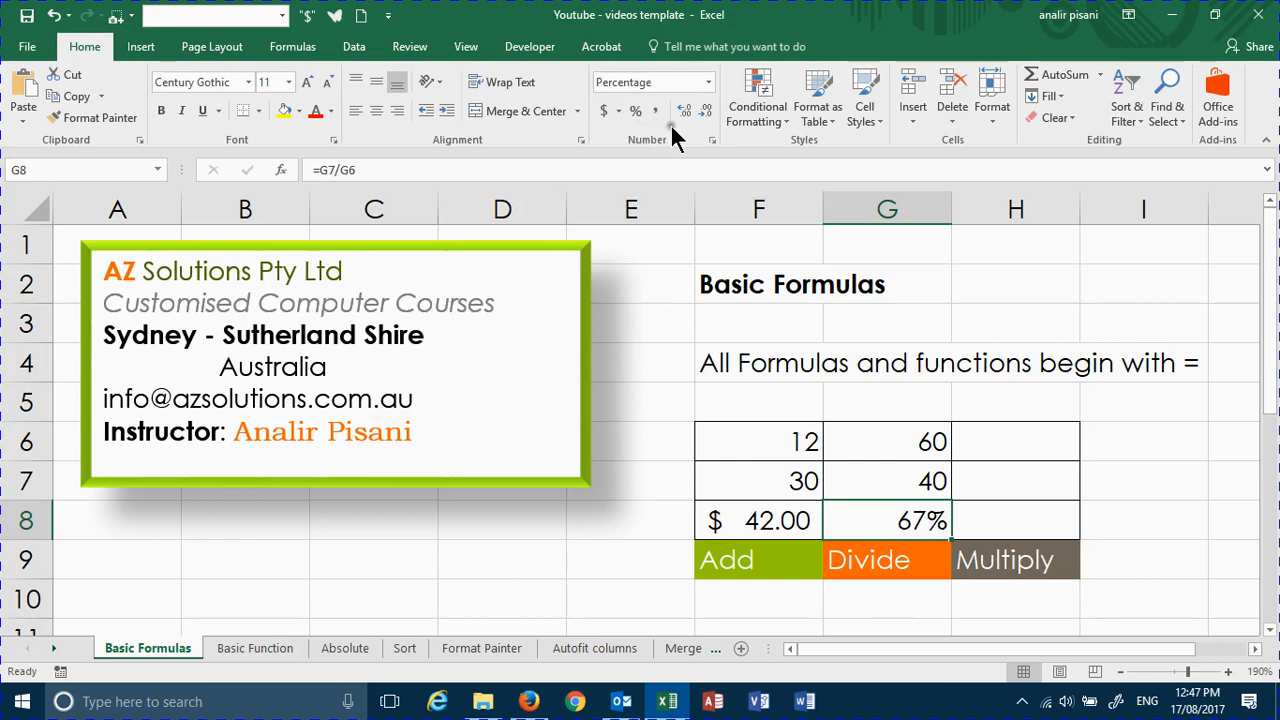
mouse_move(685, 110)
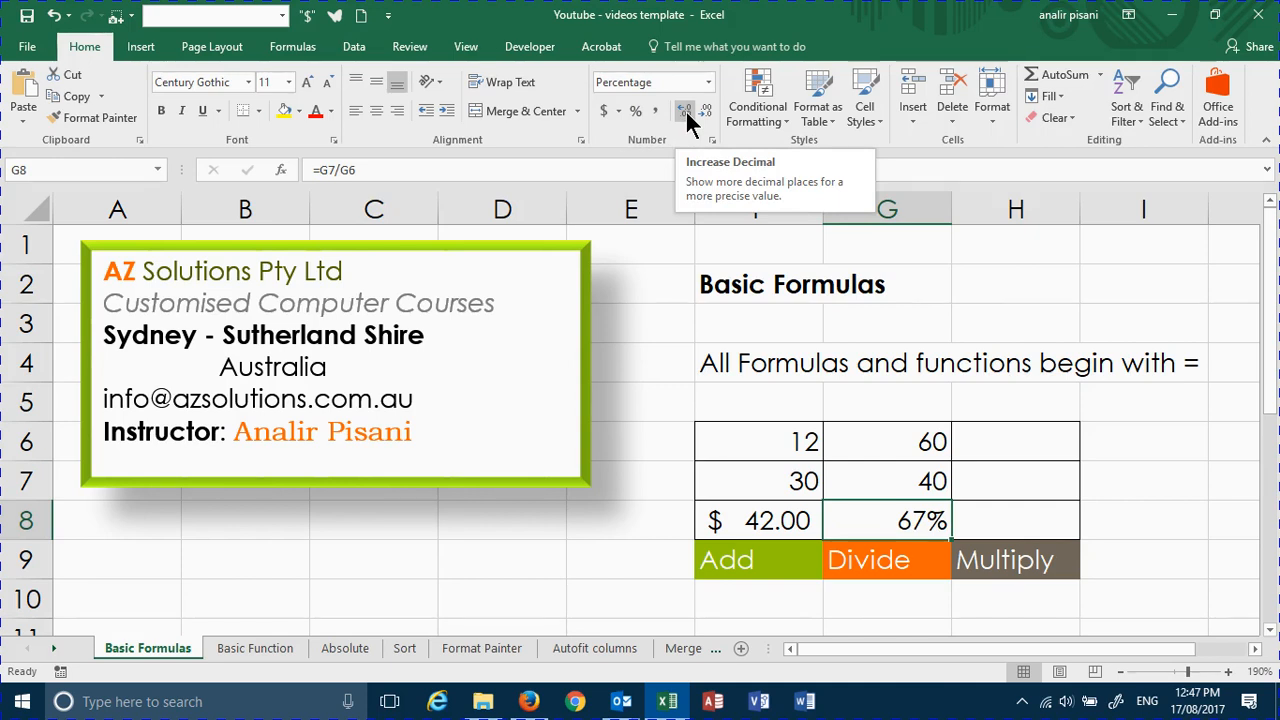
left_click(685, 110)
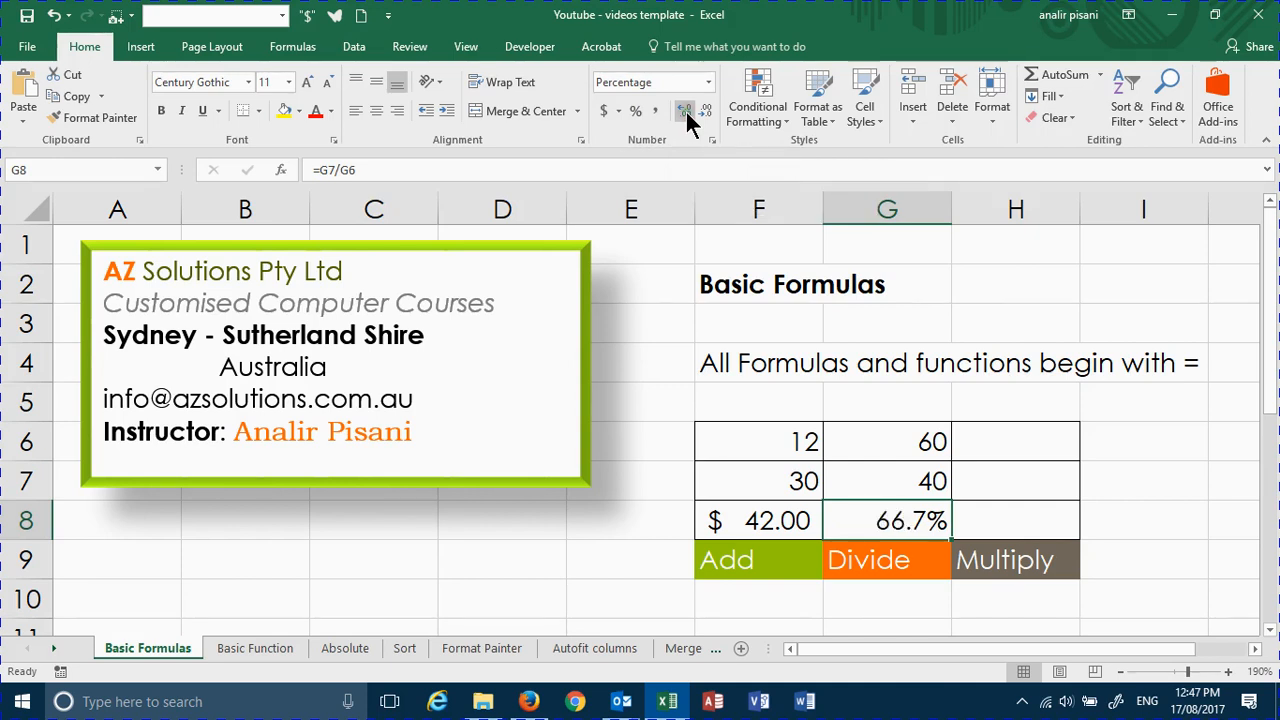
left_click(685, 110)
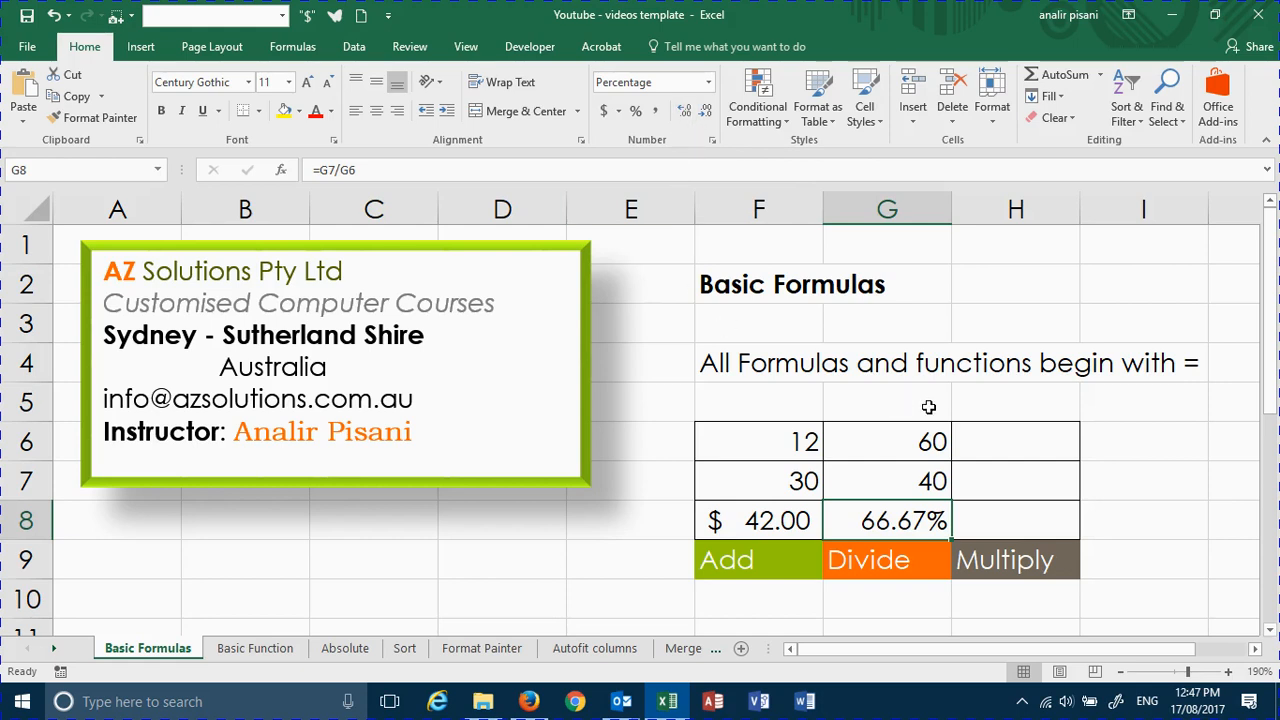
mouse_move(1018, 437)
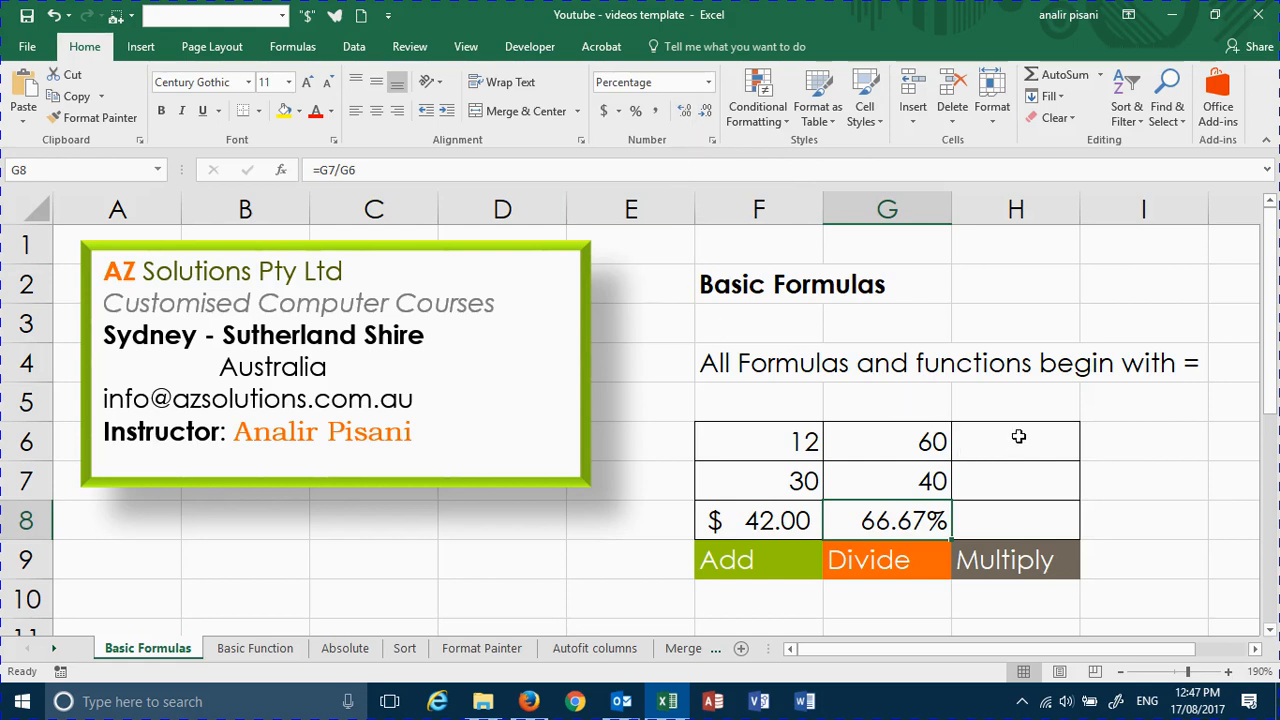
- Enter =F6*G6 in H6 to multiply 12 by 60, giving 720
type("=")
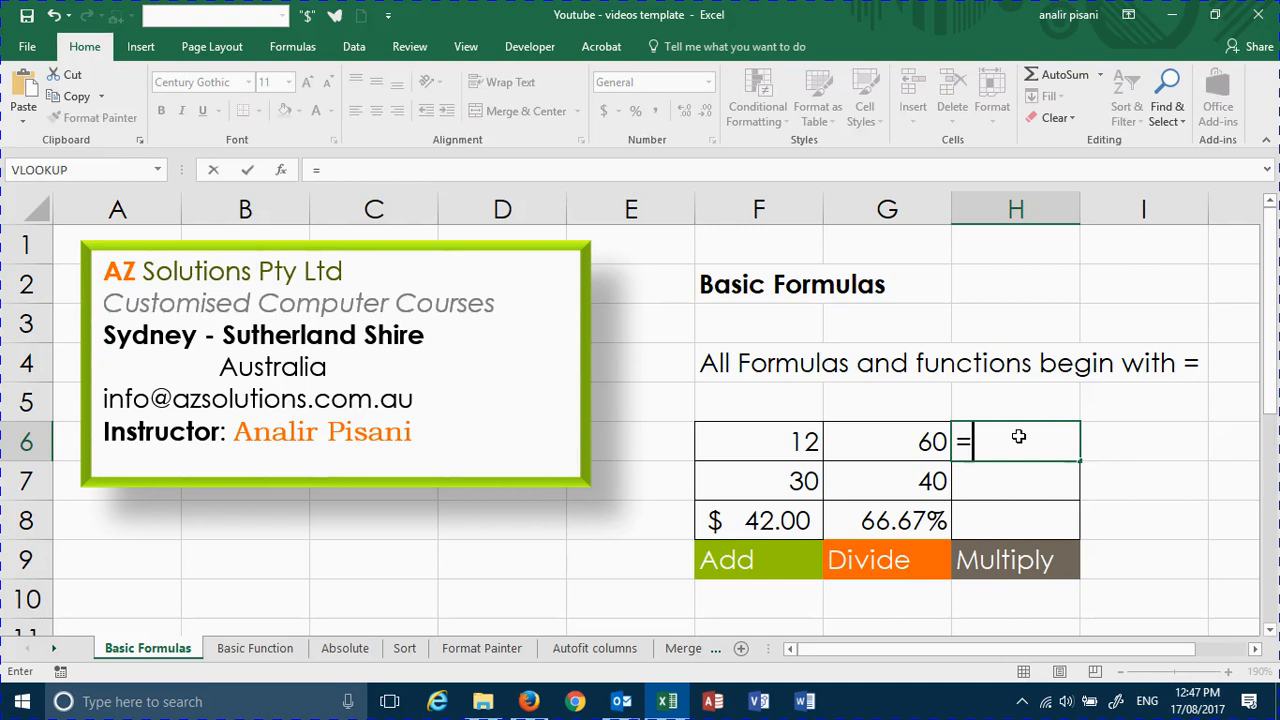
mouse_move(768, 442)
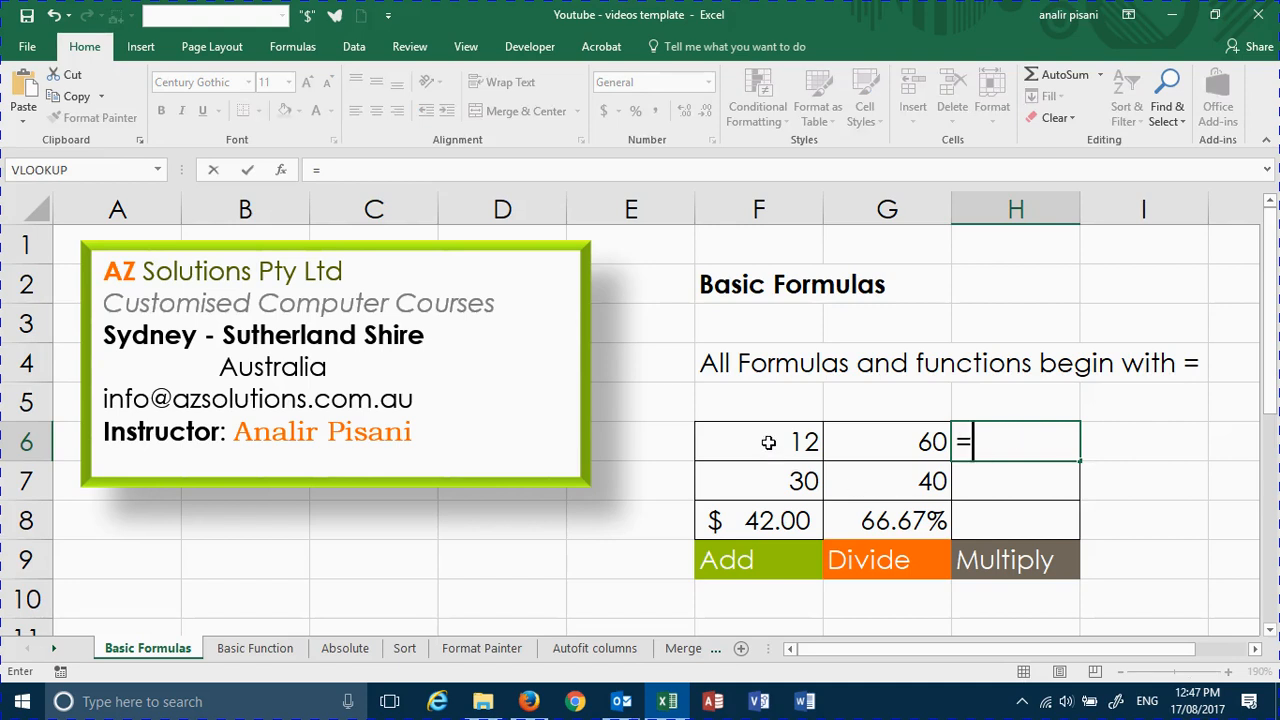
left_click(758, 441)
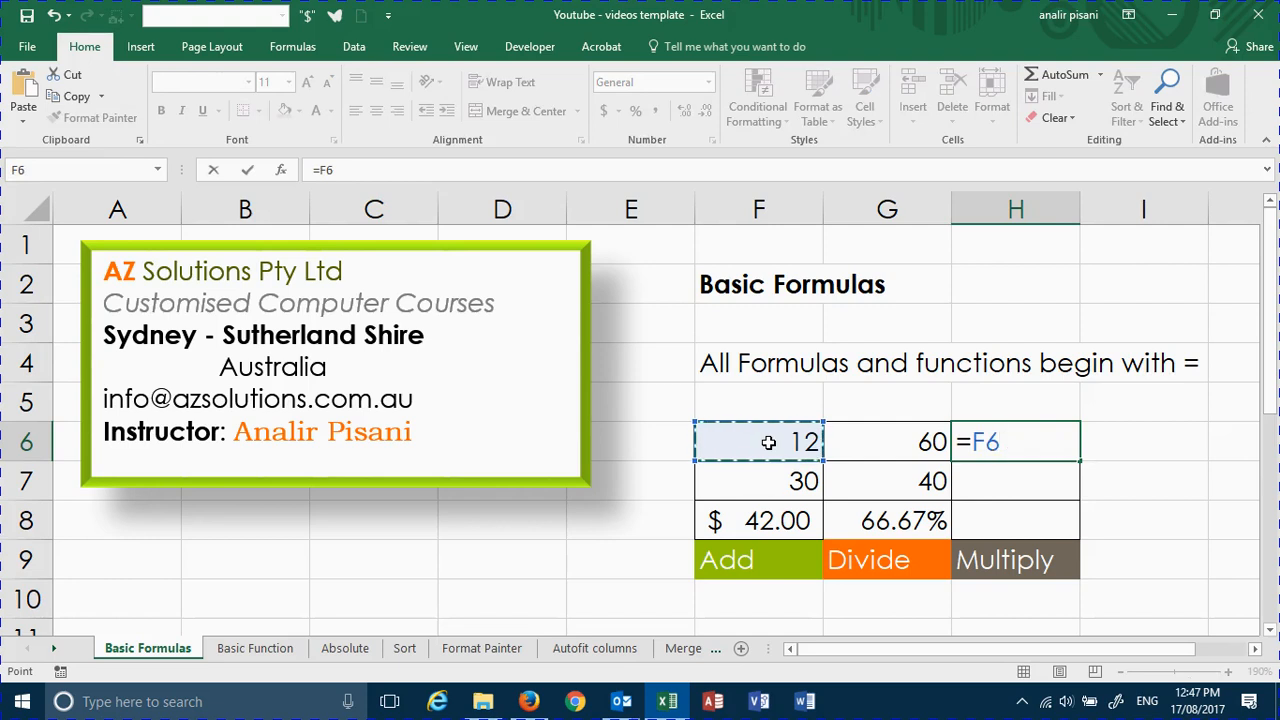
type("*")
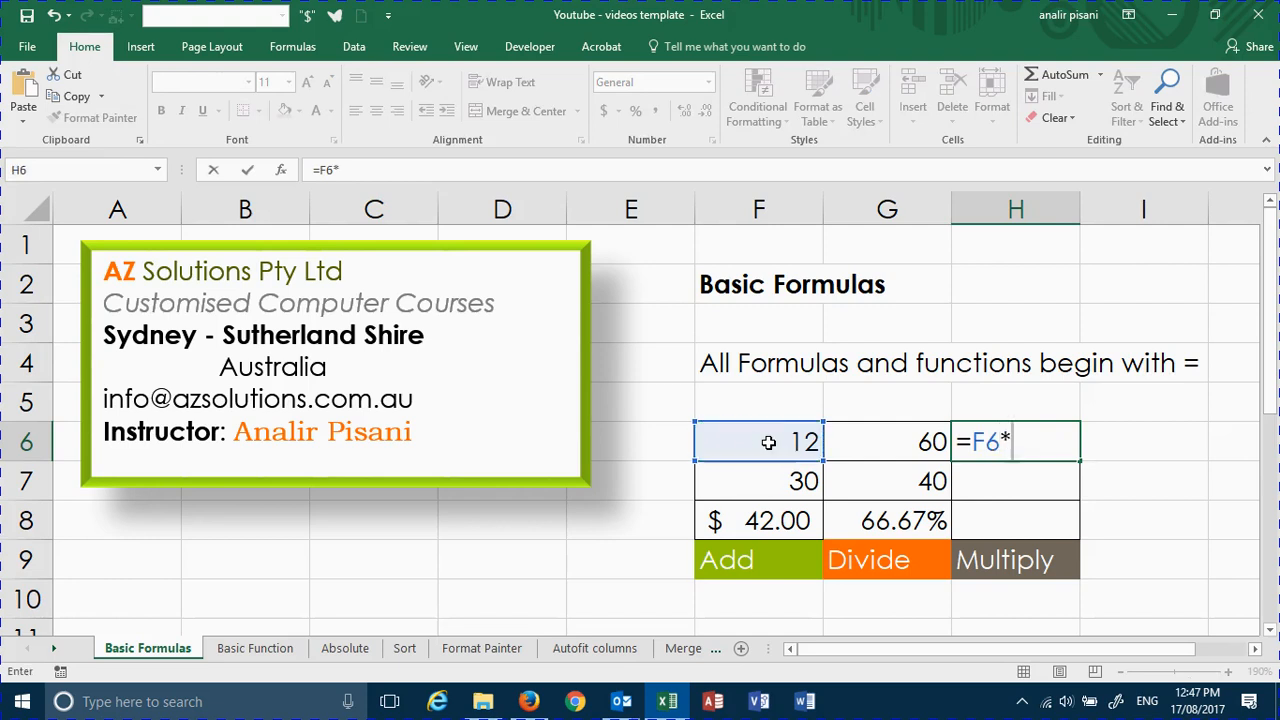
mouse_move(902, 440)
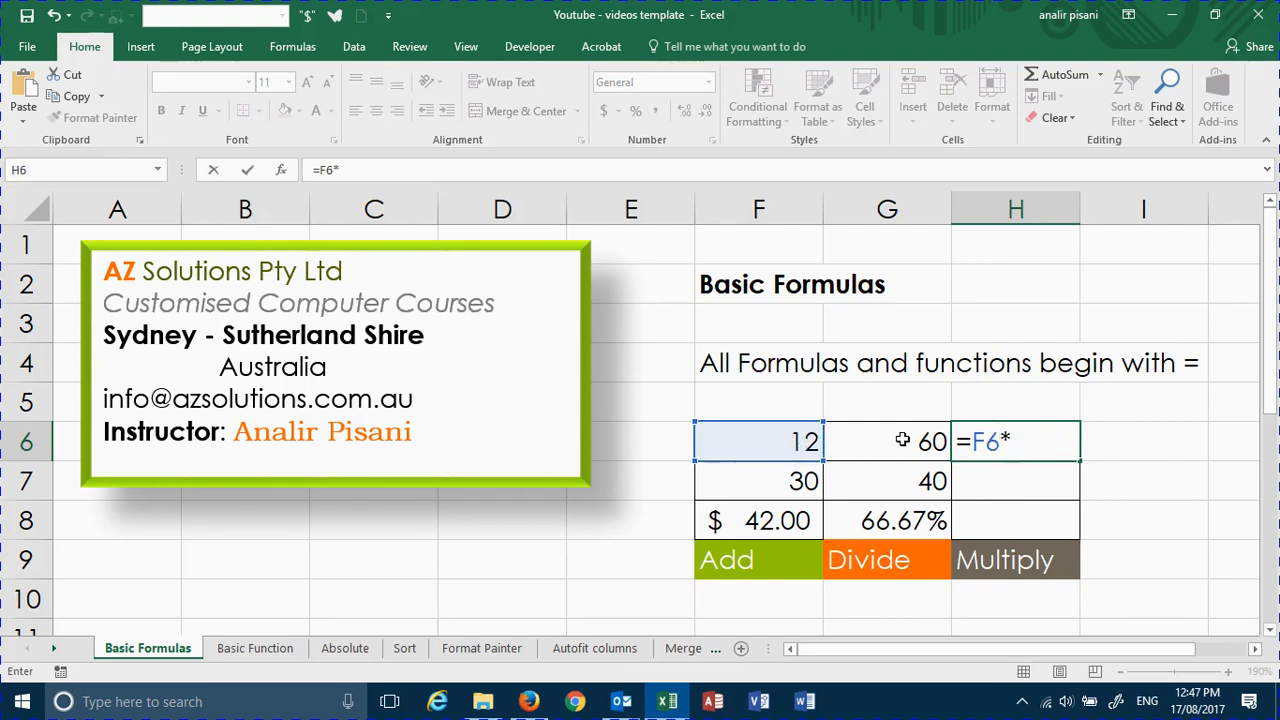
left_click(887, 441)
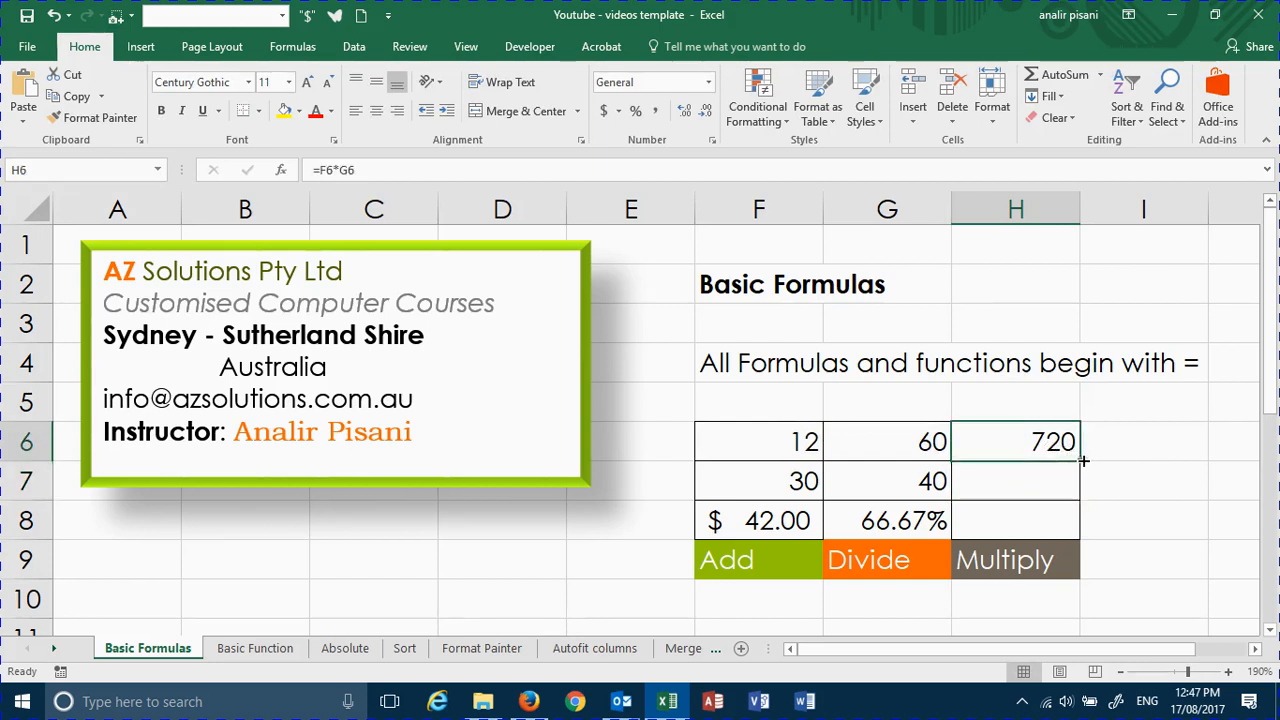
mouse_move(1078, 463)
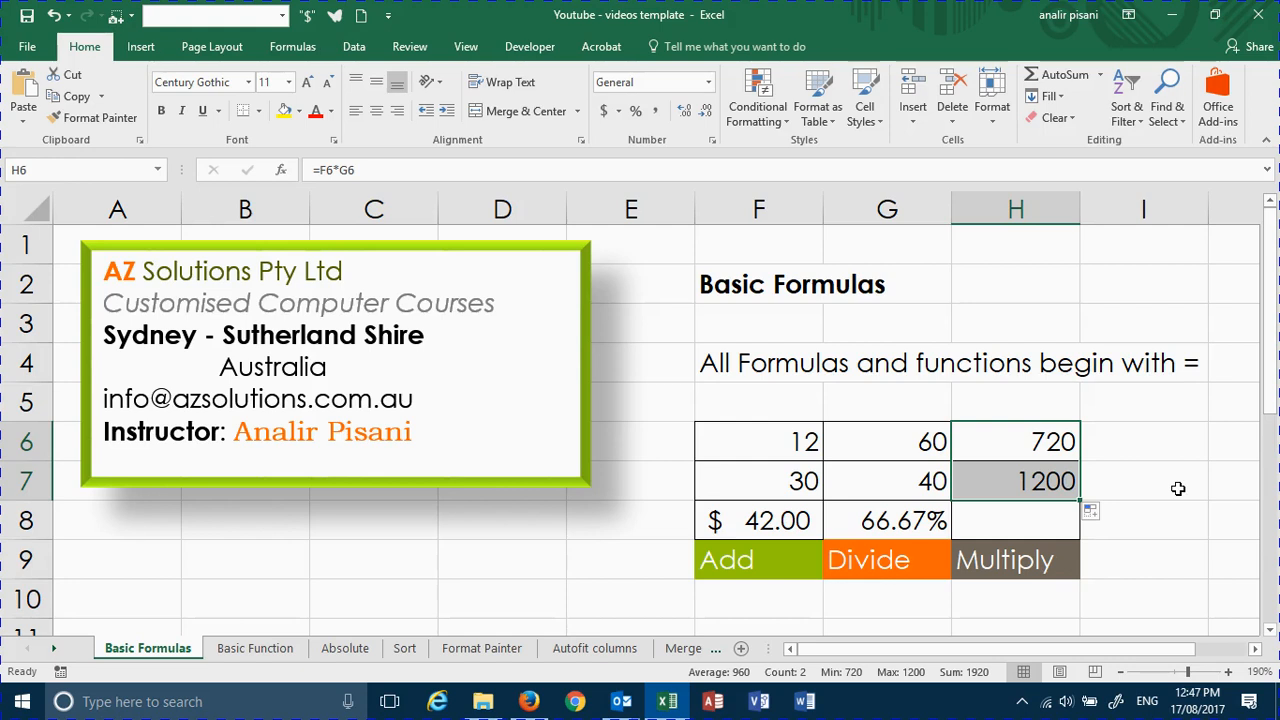
mouse_move(1163, 500)
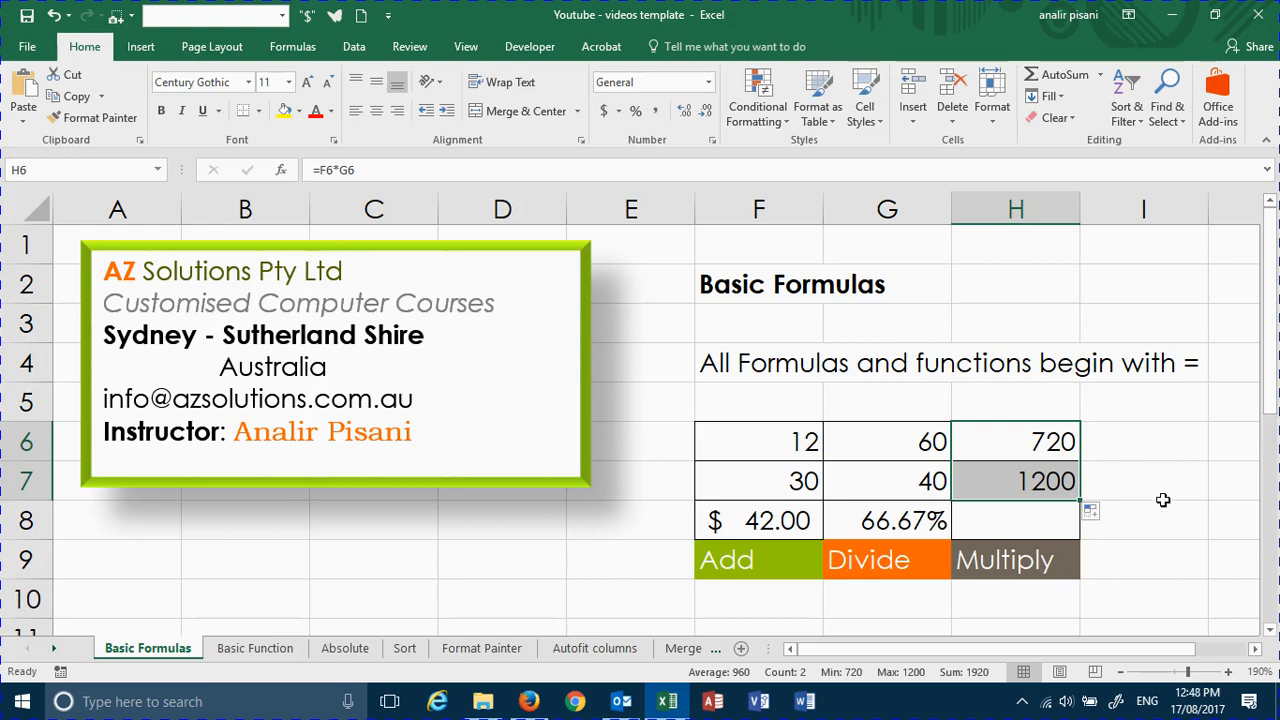